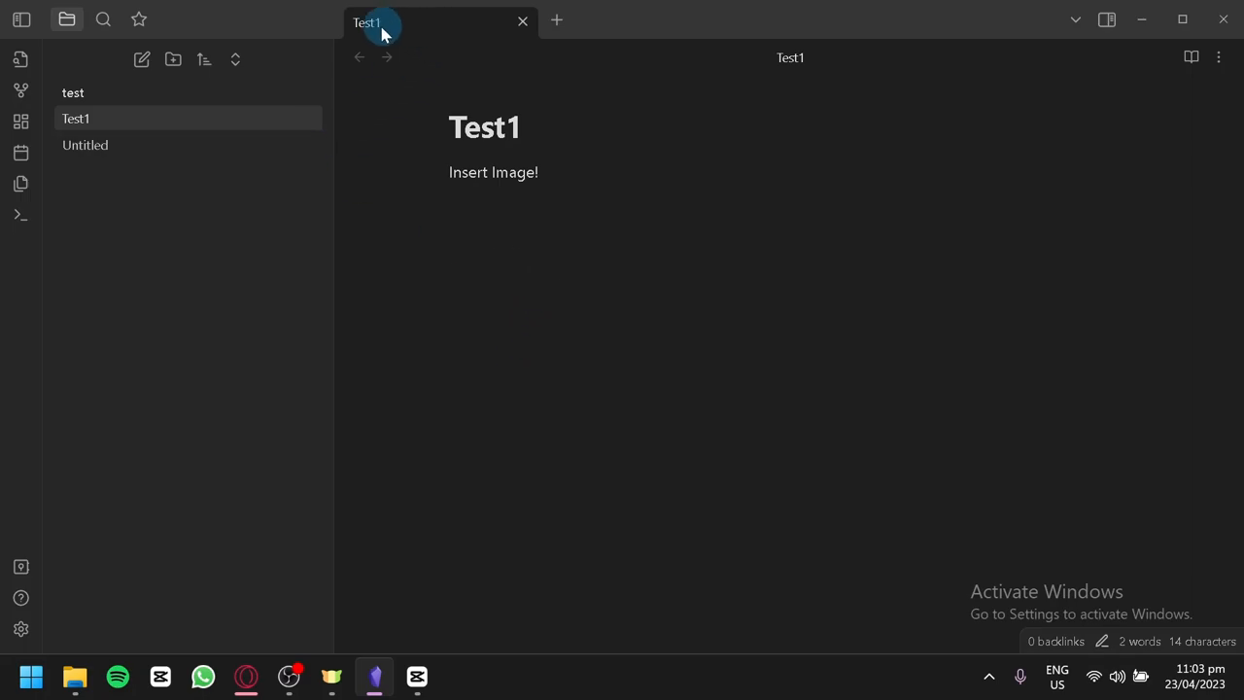
mouse_move(420, 136)
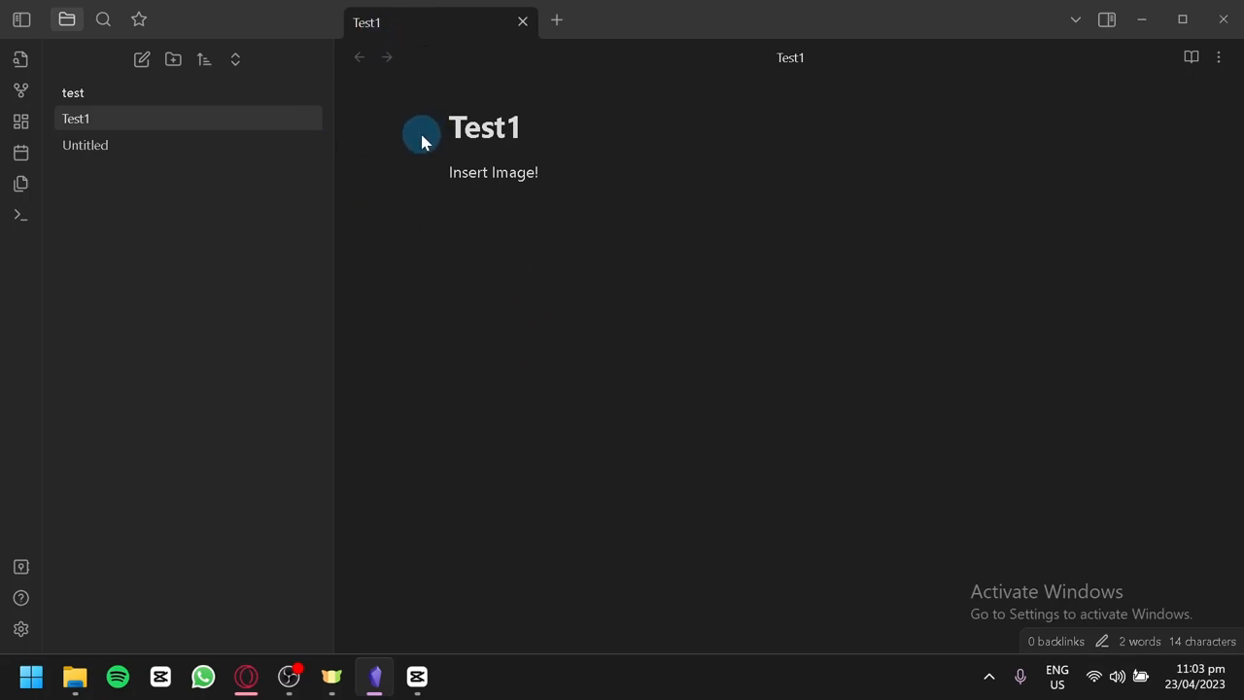
mouse_move(66, 19)
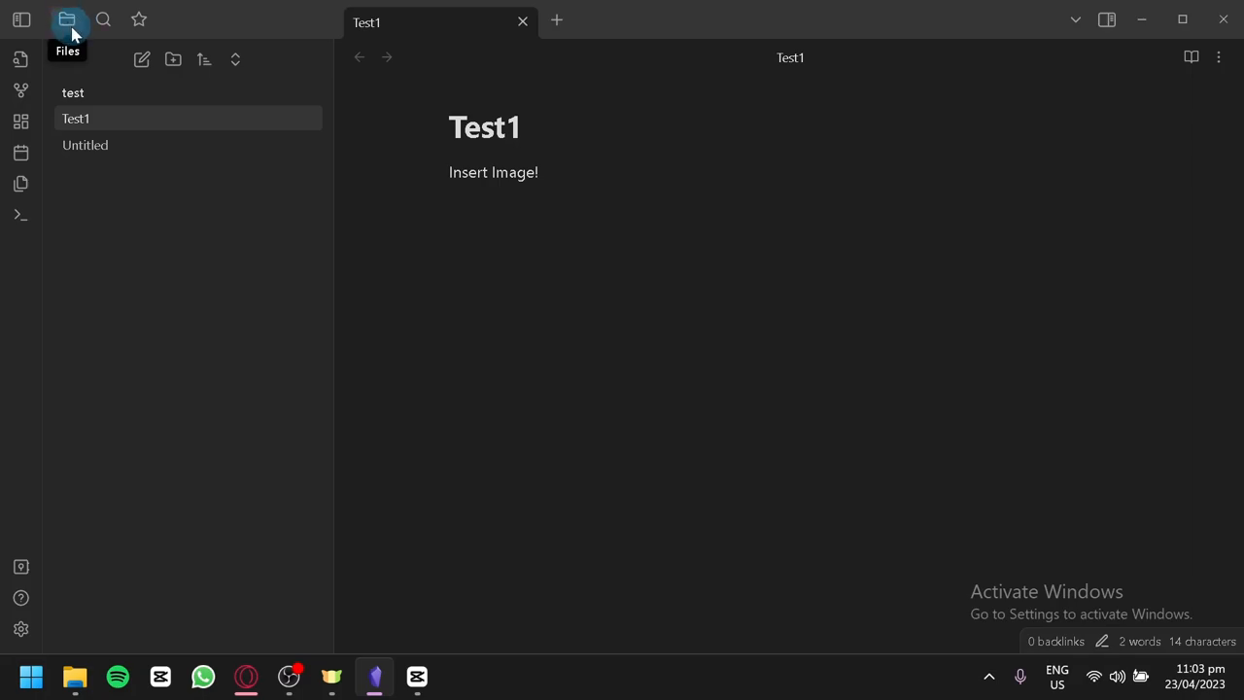
mouse_move(140, 58)
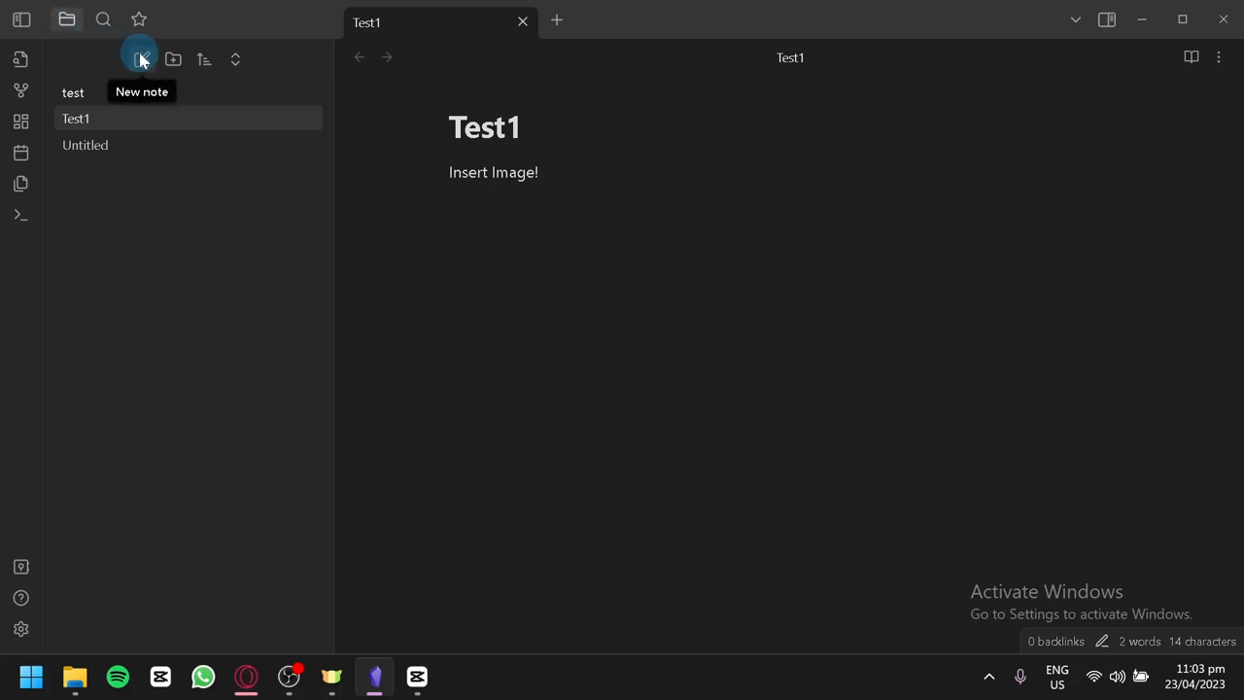
Step: Create a new blank note 'Untitled 1' alongside the existing Test1 note
click(140, 58)
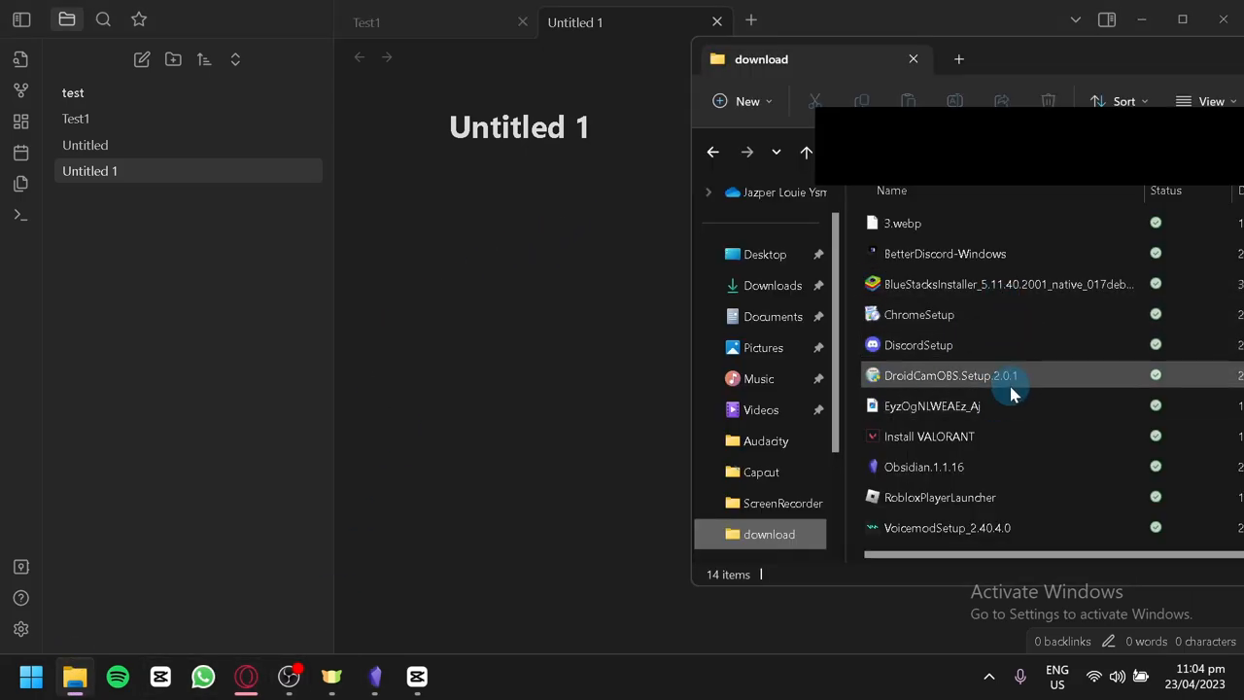
Step: Select the EyzOgNLWEAEz_Aj.jpg photo in the download folder
click(930, 406)
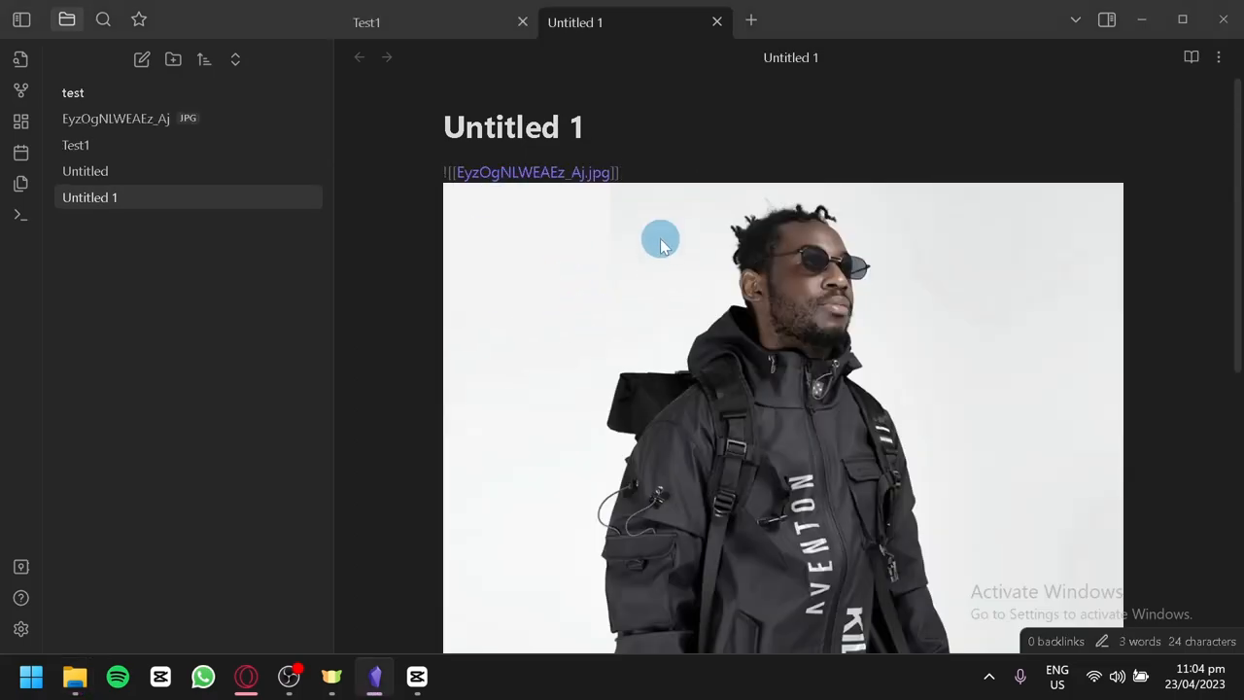
mouse_move(878, 288)
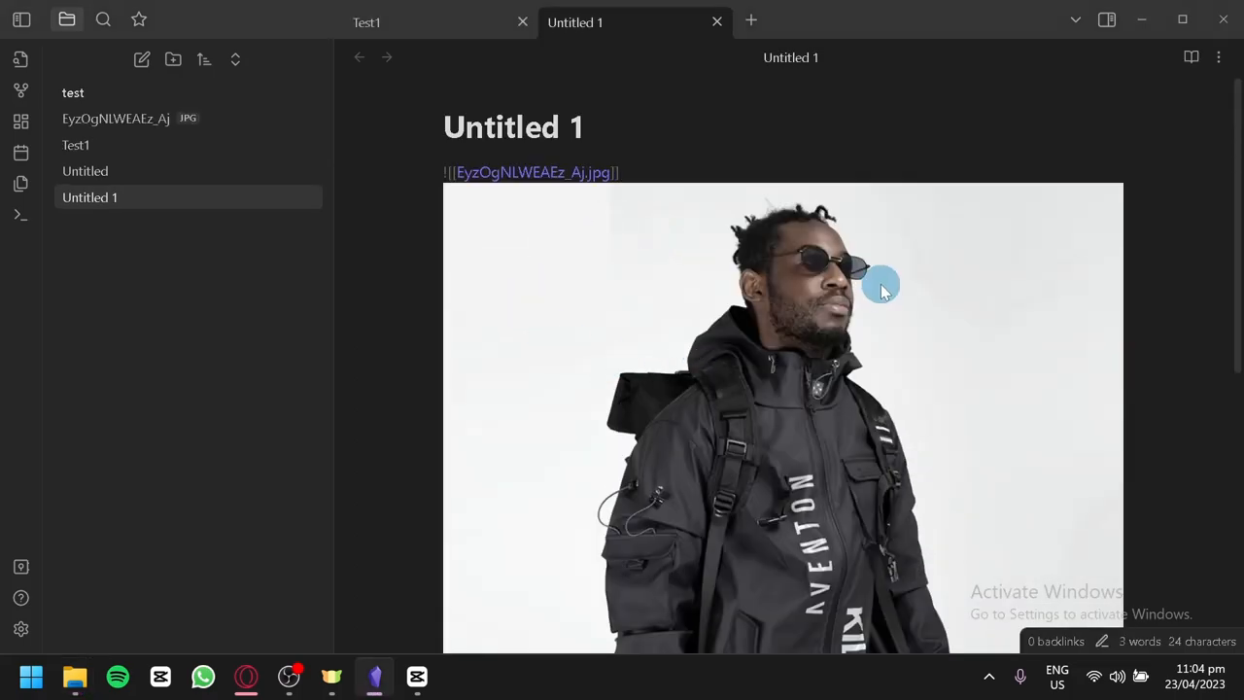
Step: Scroll through the embedded EyzOgNLWEAEz_Aj.jpg image rendered inline in Untitled 1
scroll(down, 3)
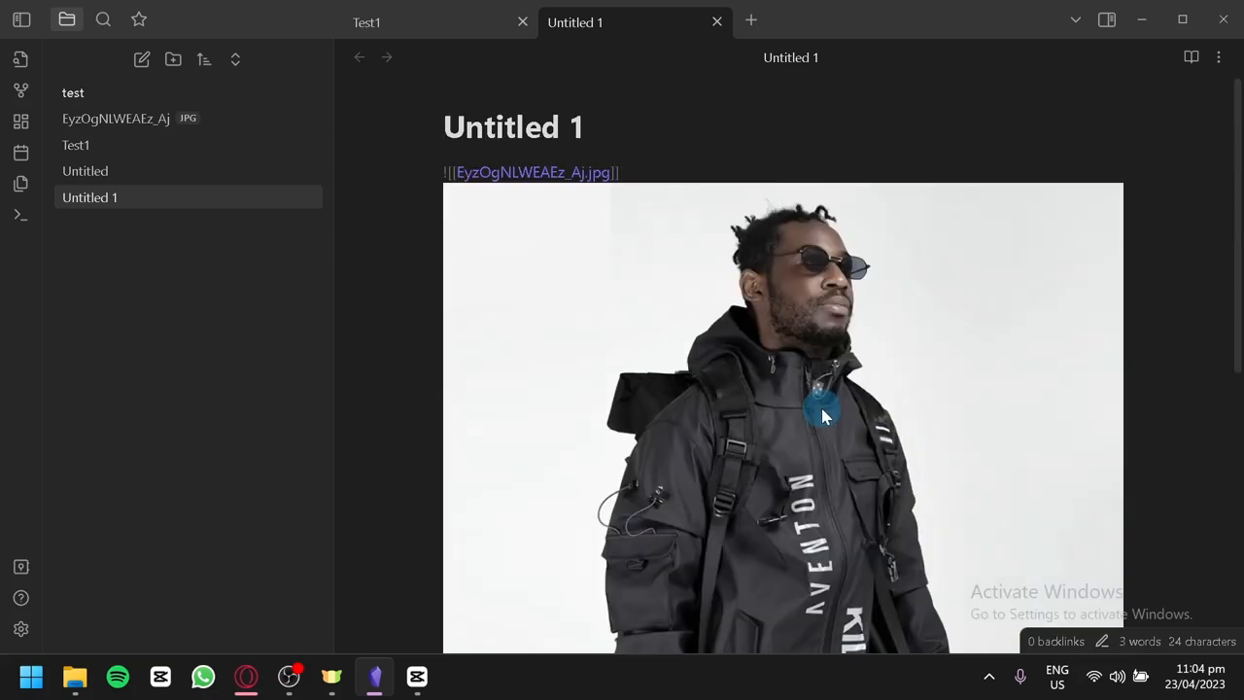
mouse_move(816, 406)
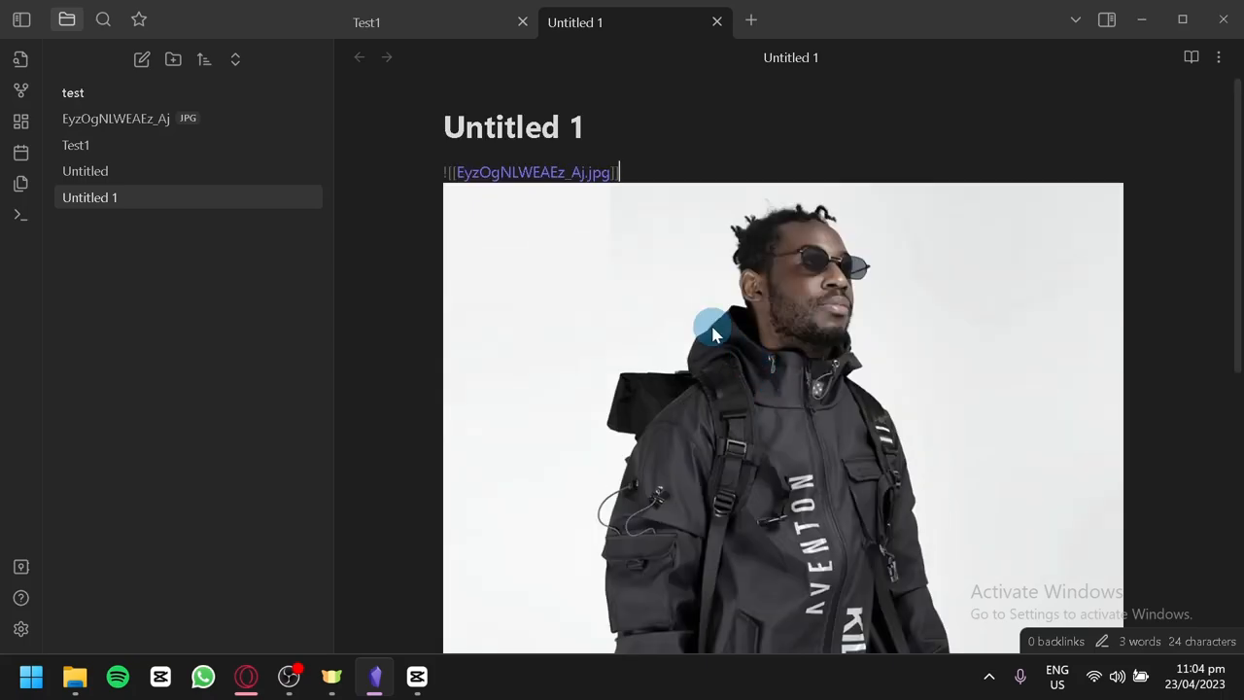
scroll(down, 3)
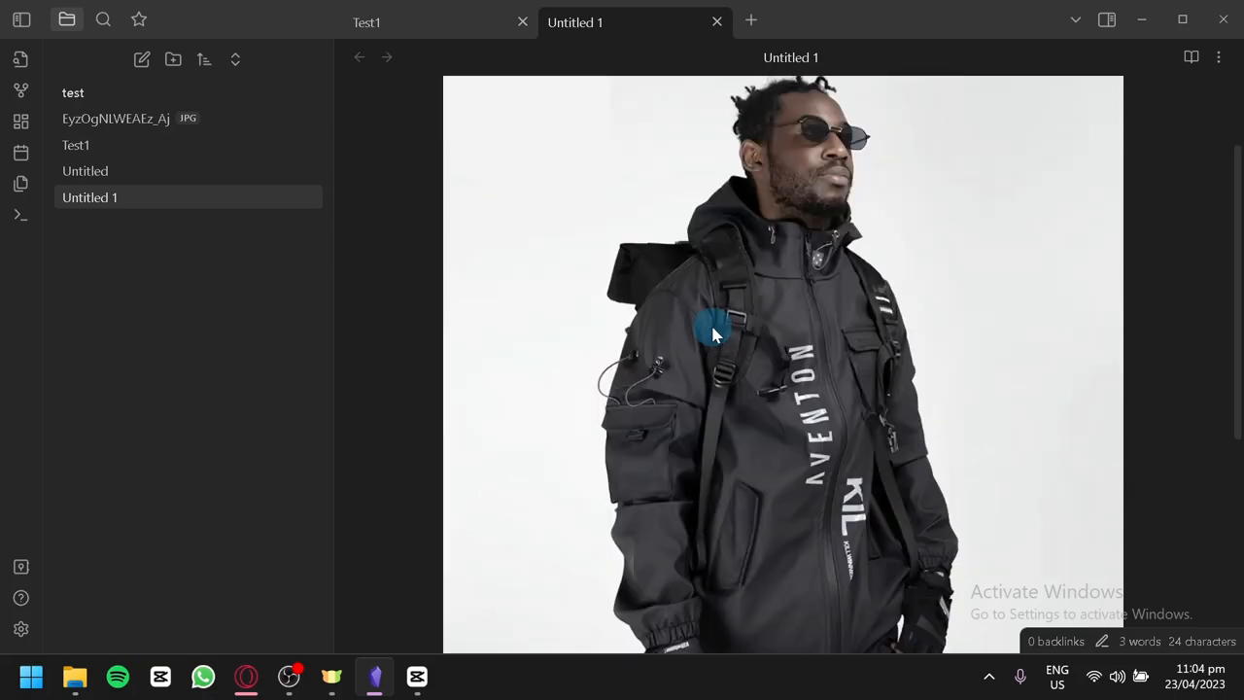
scroll(down, 3)
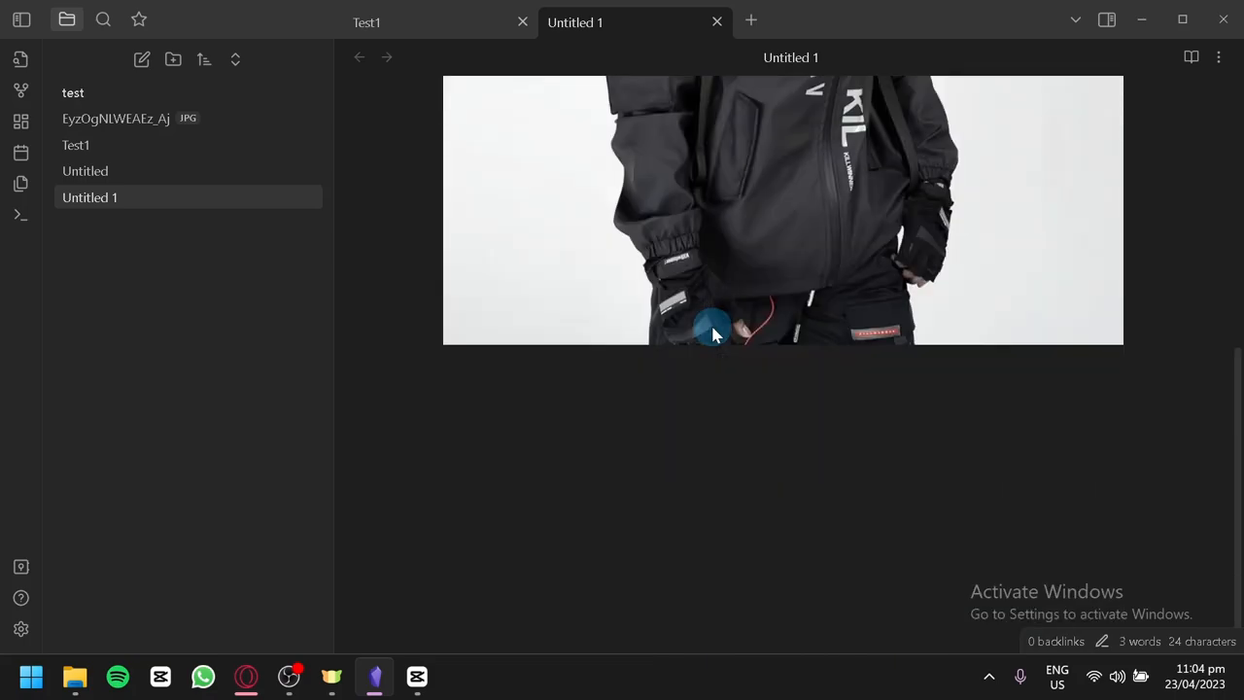